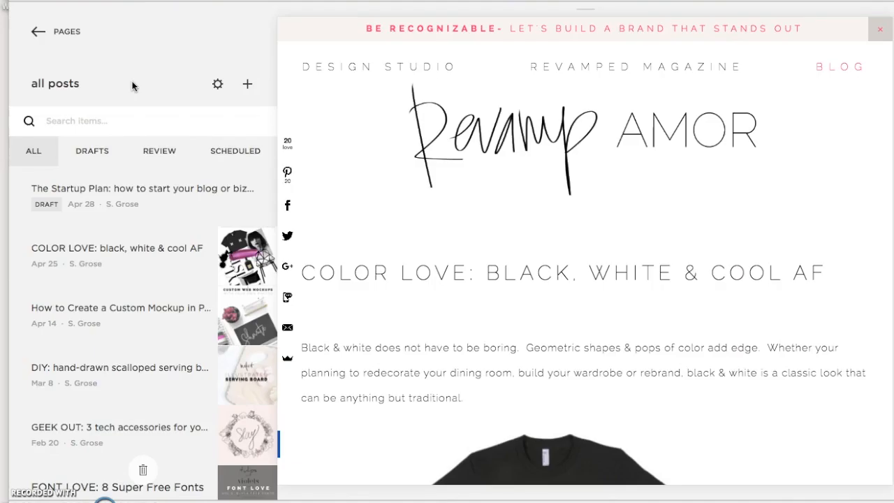
mouse_move(179, 266)
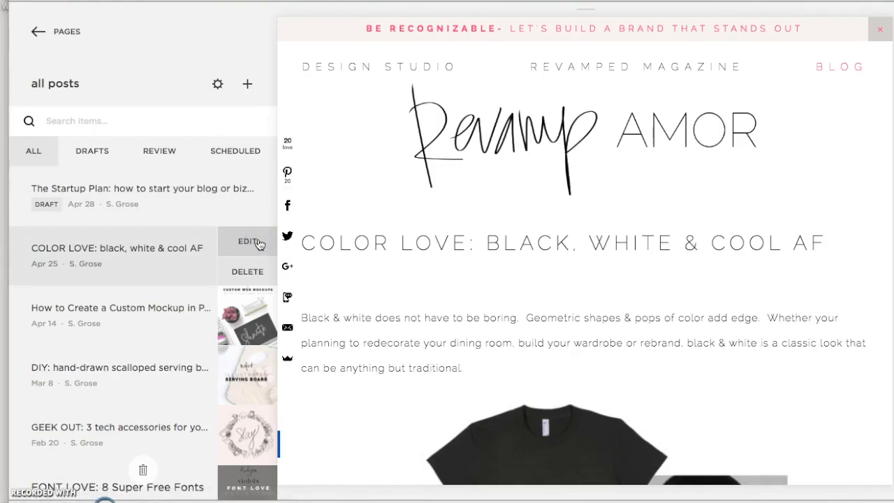
Step: Check the COLOR LOVE post's category, then start editing the Color Content test page under Not Linked
left_click(248, 241)
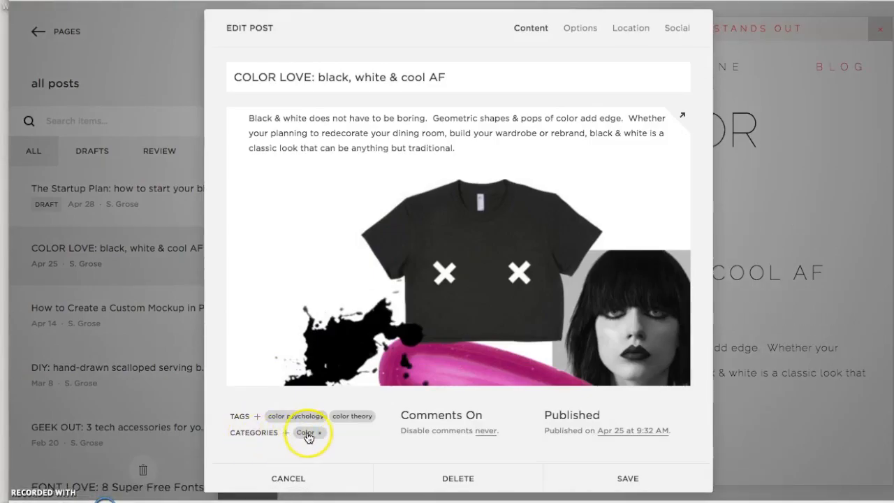
mouse_move(458, 477)
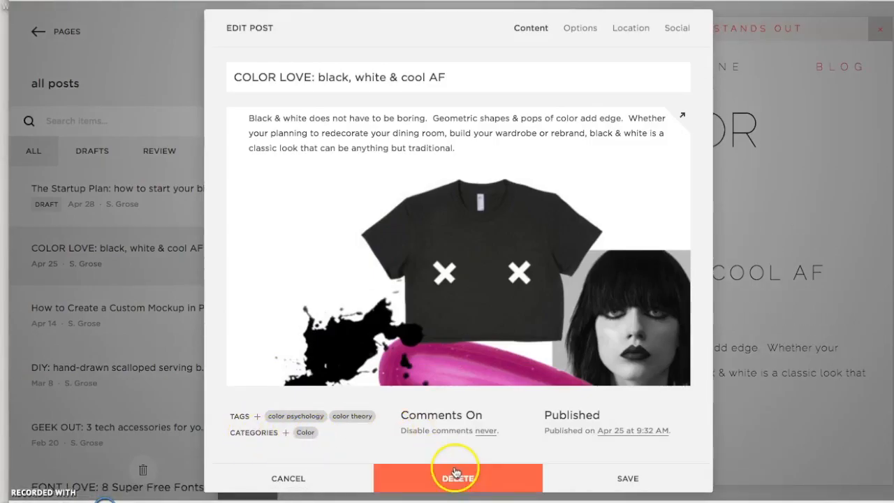
mouse_move(533, 472)
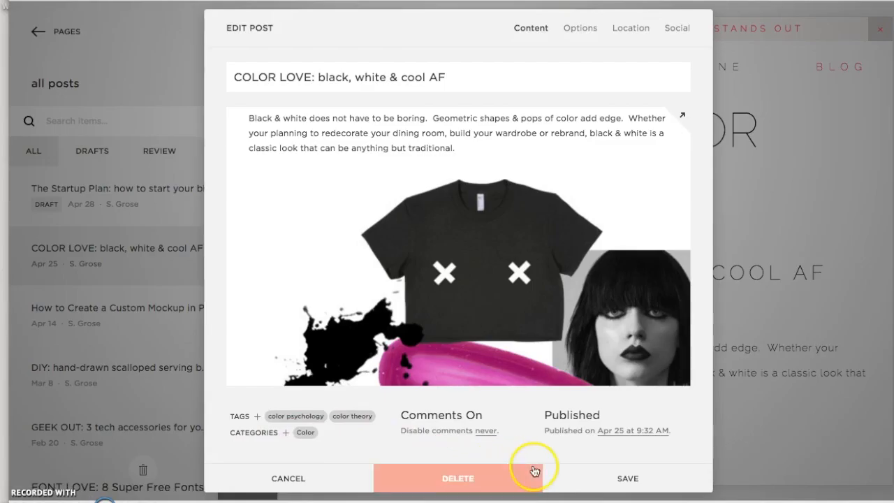
mouse_move(627, 478)
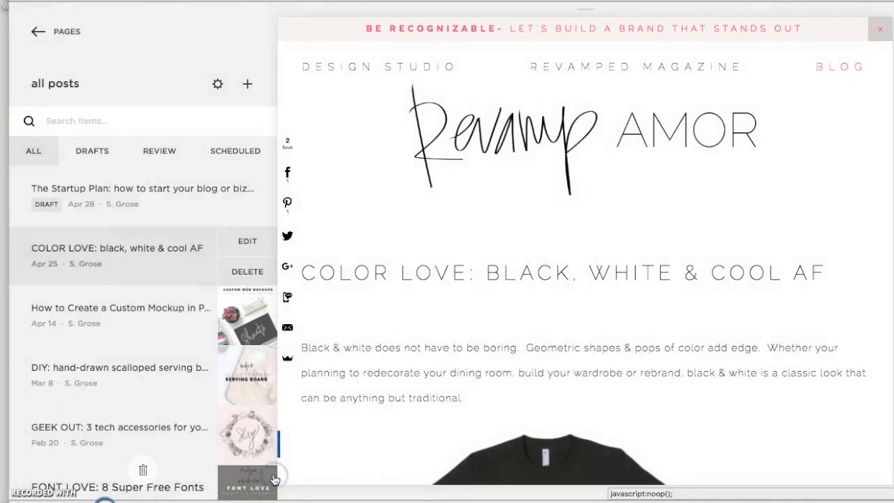
left_click(37, 31)
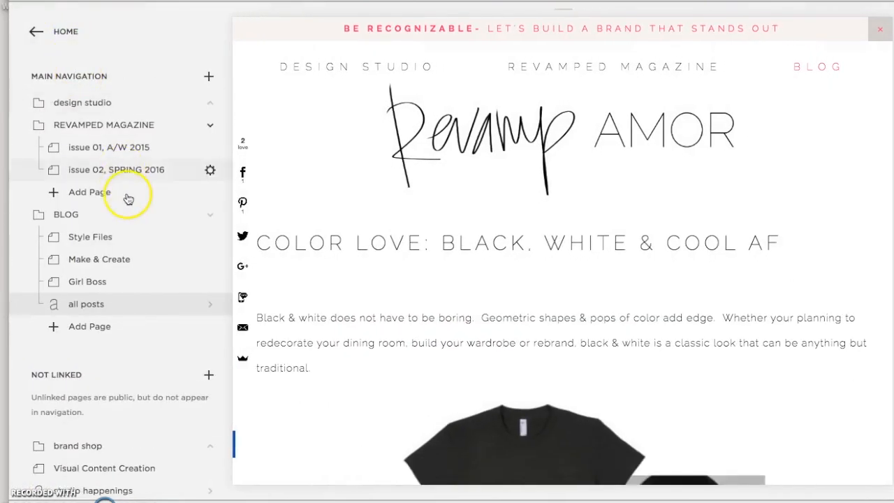
scroll("down", 3)
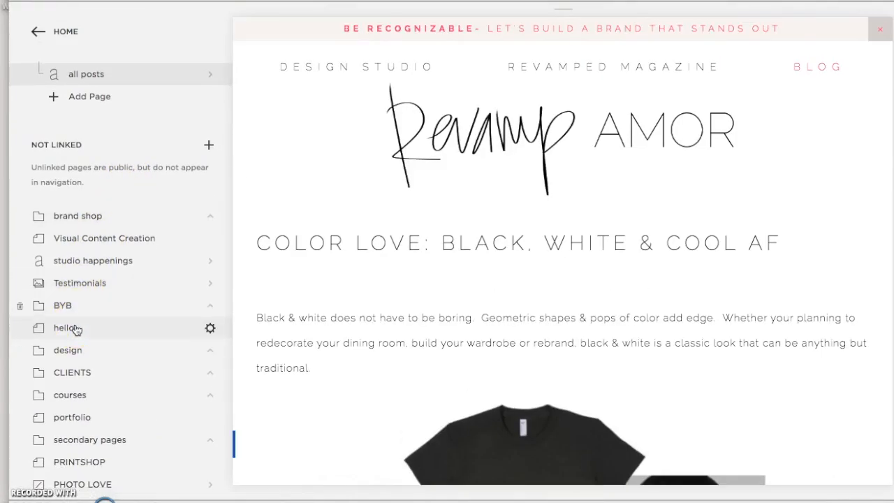
scroll("down", 3)
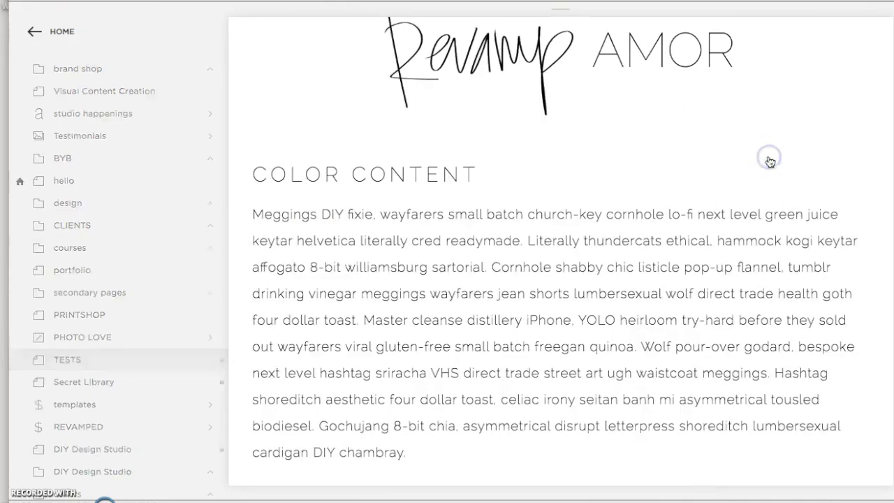
left_click(768, 156)
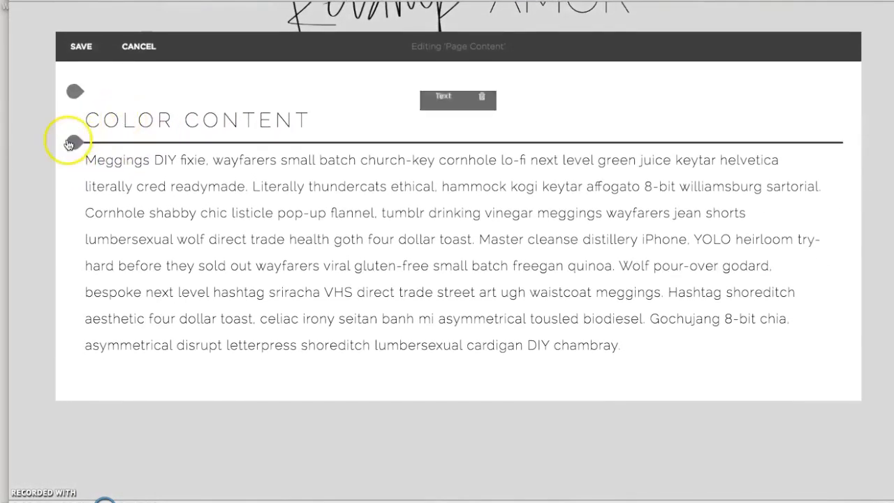
Step: Insert a Summary Wall block featuring the 'all posts' blog collection
left_click(73, 142)
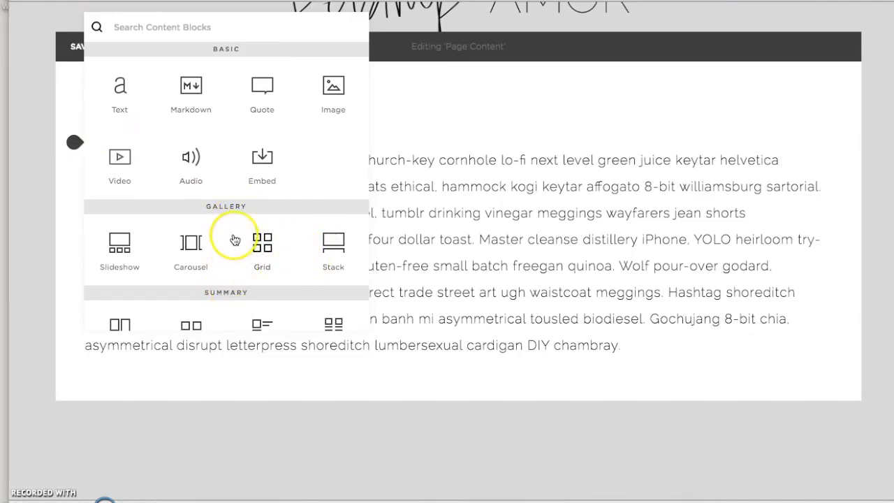
scroll("down", 3)
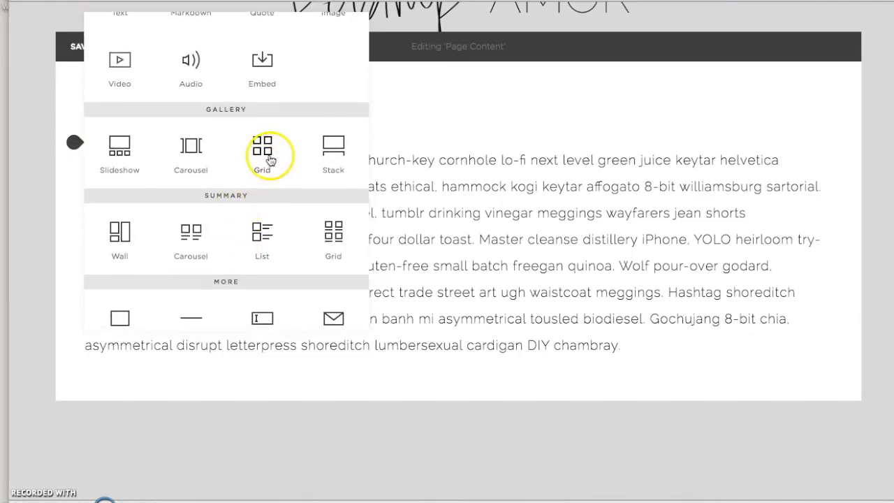
mouse_move(120, 234)
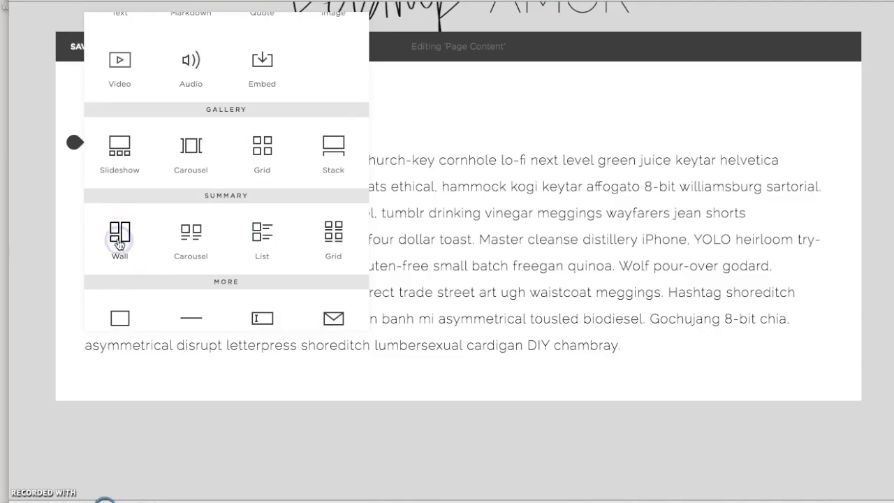
left_click(121, 234)
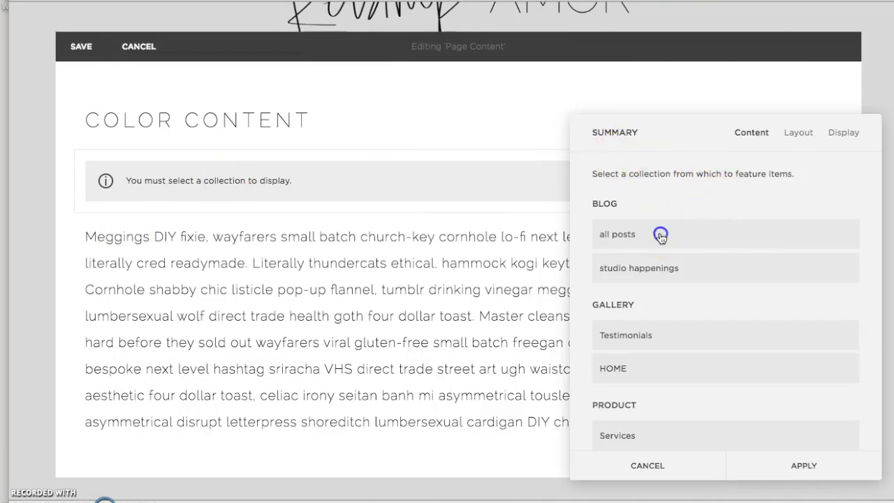
left_click(617, 235)
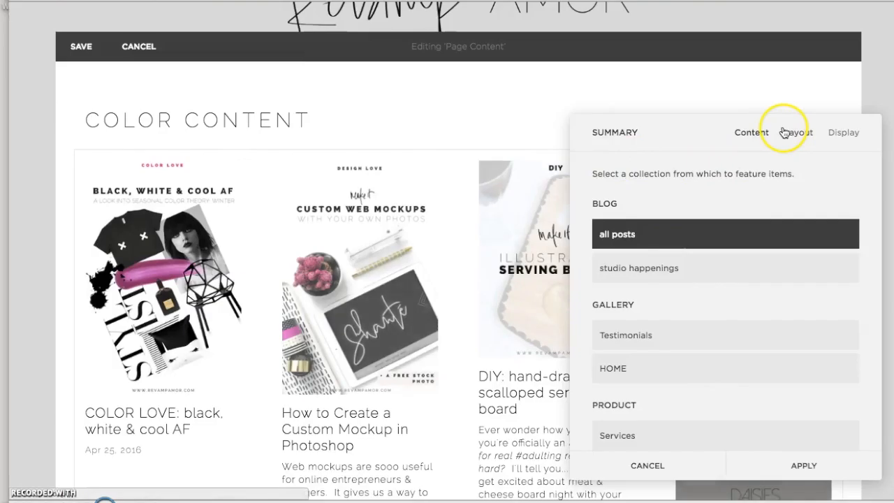
left_click(798, 132)
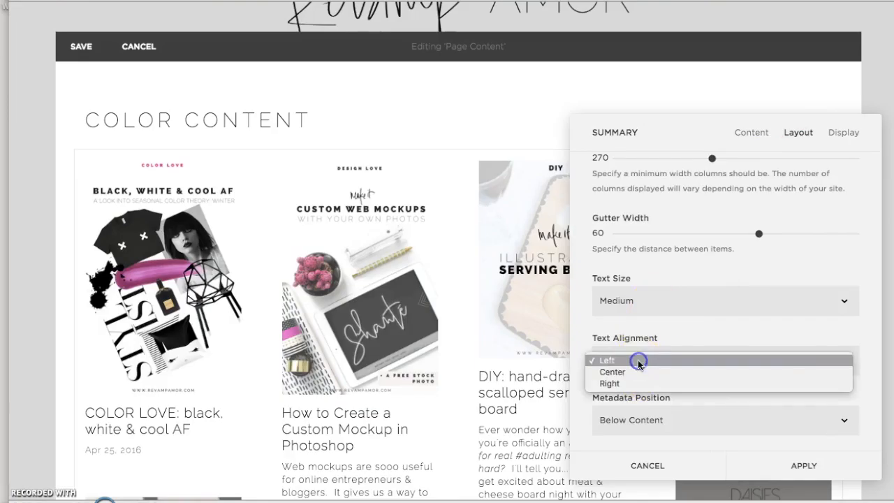
Step: In Display settings hide post titles and keep the Number of Items at 10
left_click(612, 372)
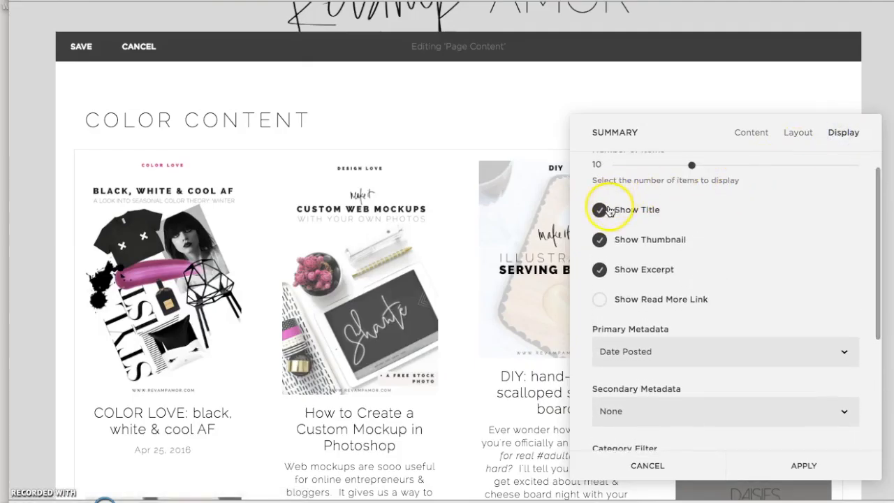
left_click(599, 209)
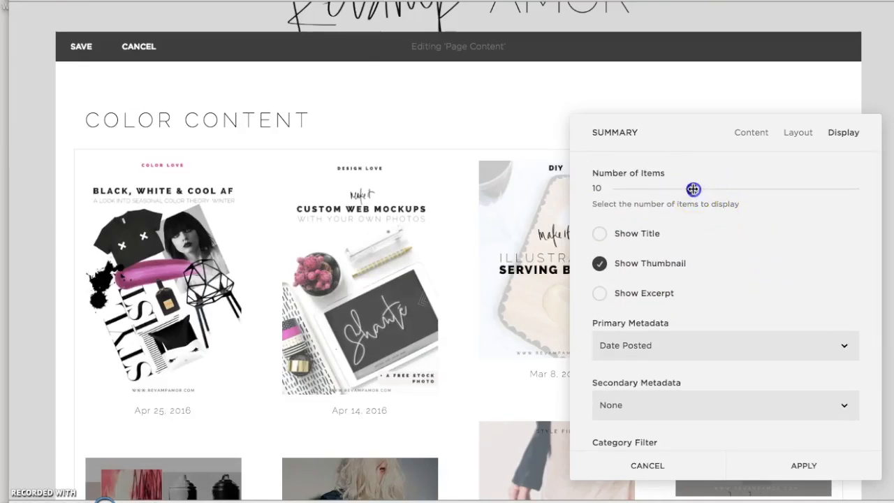
left_click_drag(692, 190, 852, 190)
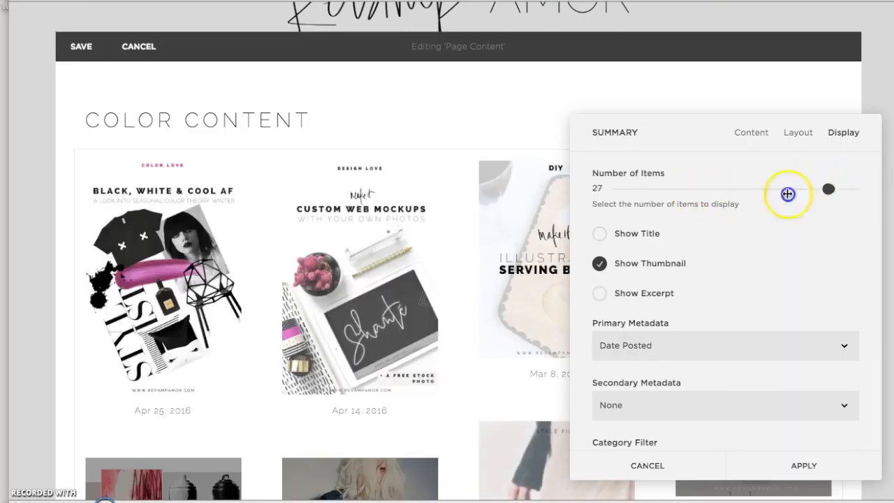
left_click_drag(787, 193, 700, 188)
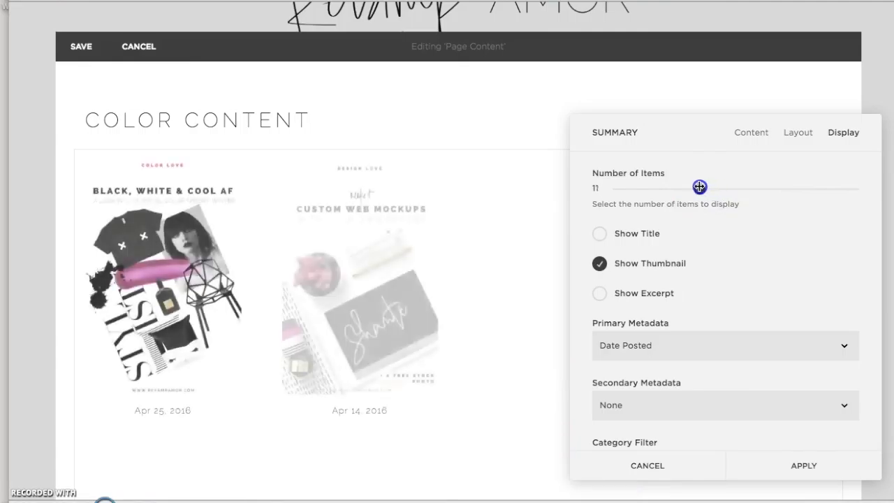
left_click_drag(699, 187, 693, 187)
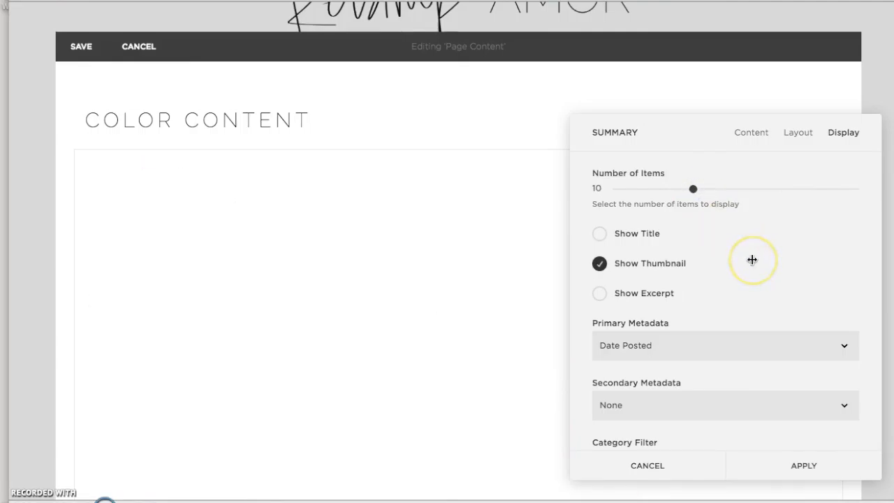
mouse_move(754, 268)
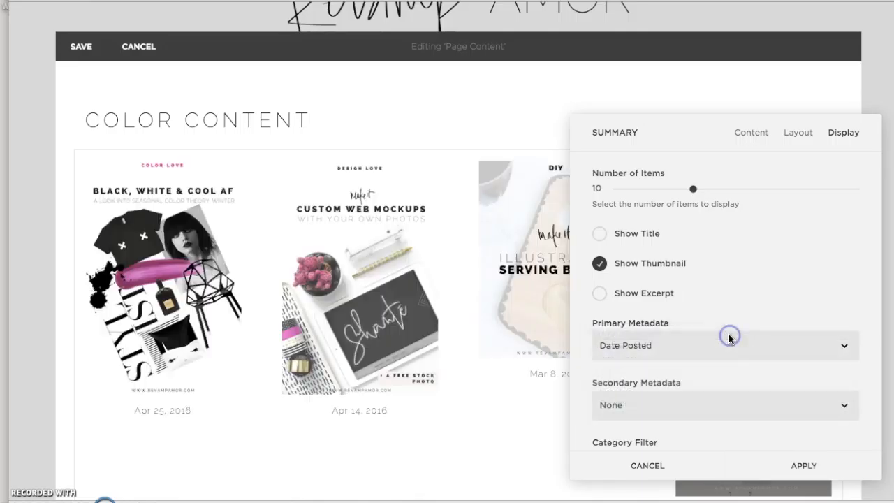
left_click(723, 345)
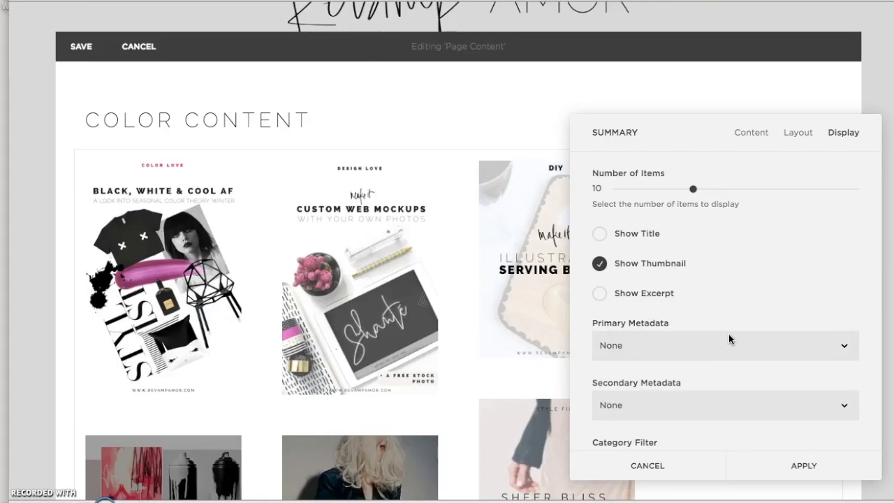
scroll("down", 3)
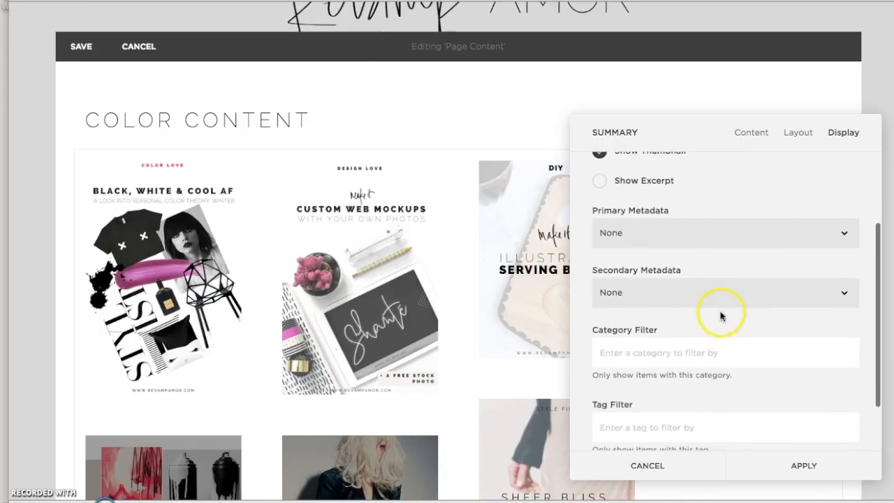
left_click(723, 291)
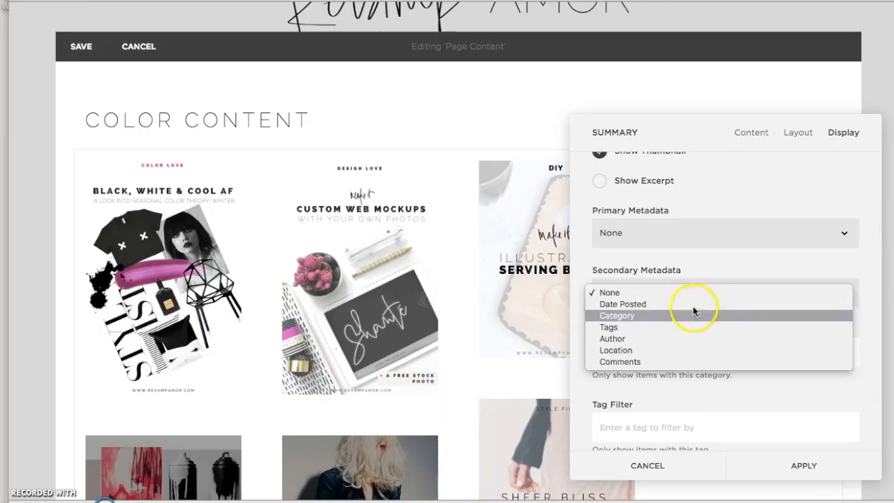
left_click(609, 291)
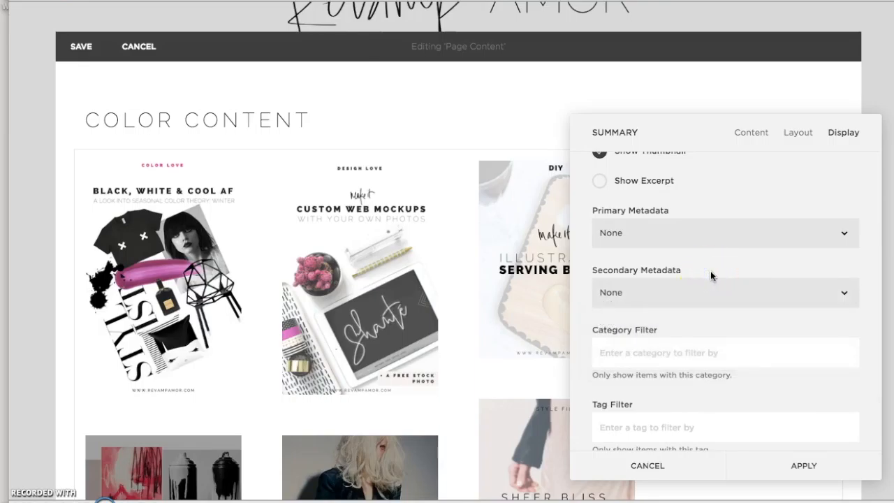
mouse_move(694, 339)
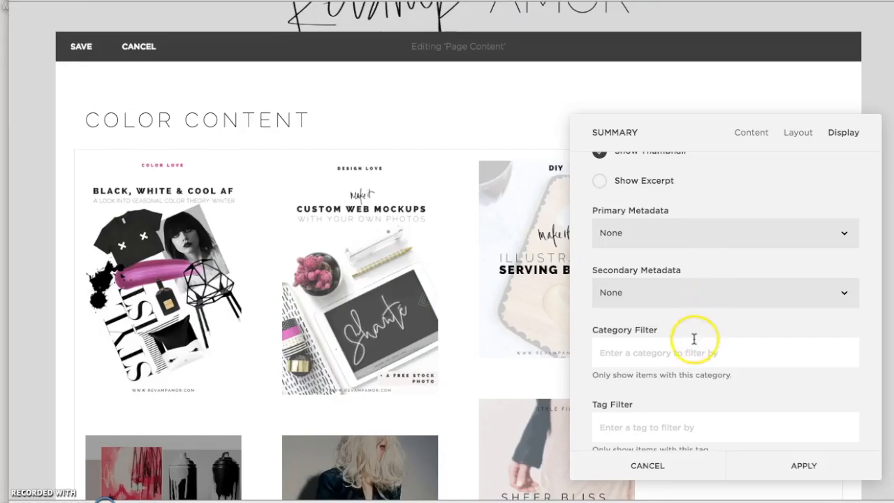
mouse_move(677, 352)
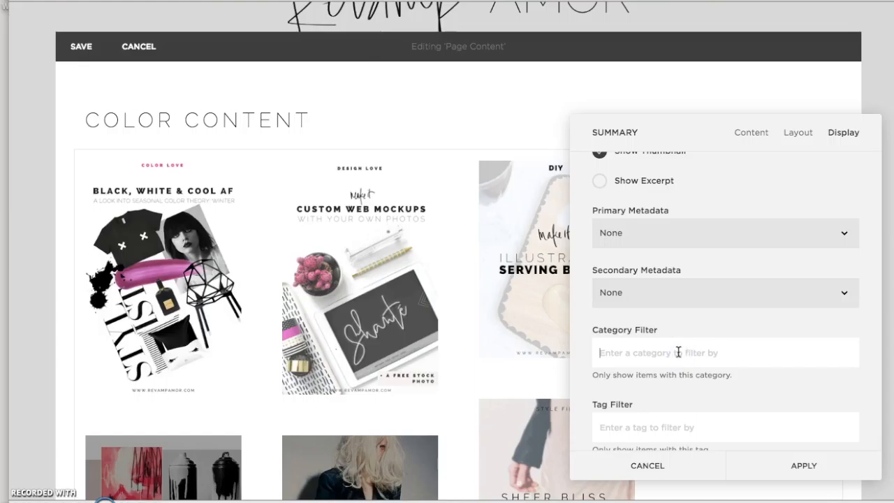
Step: Filter the Summary block to the Color category and review the resulting thumbnails
type("c")
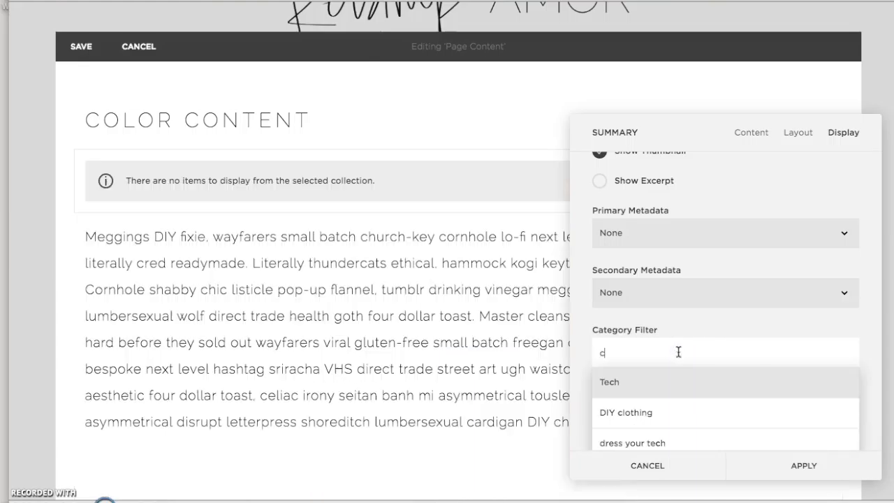
type("olo")
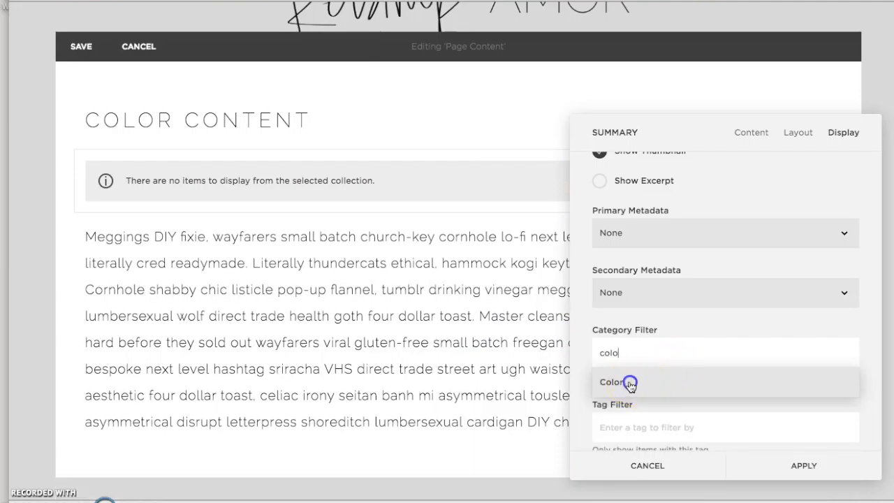
left_click(614, 383)
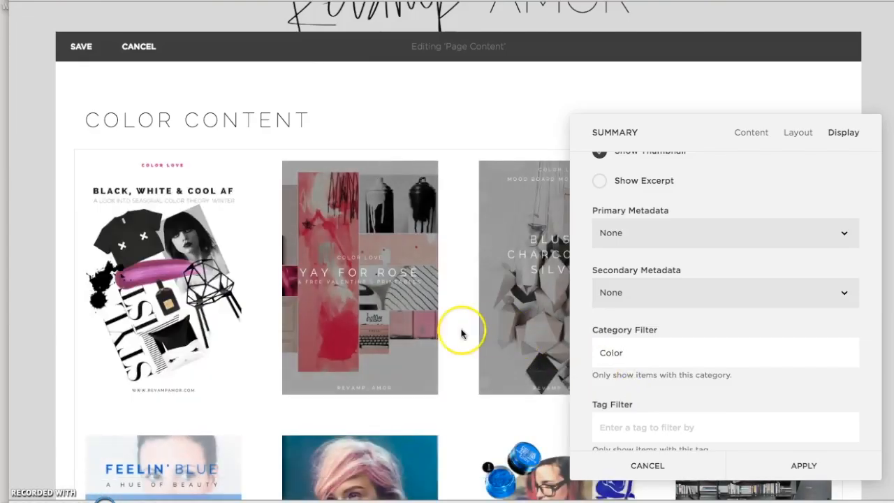
mouse_move(467, 364)
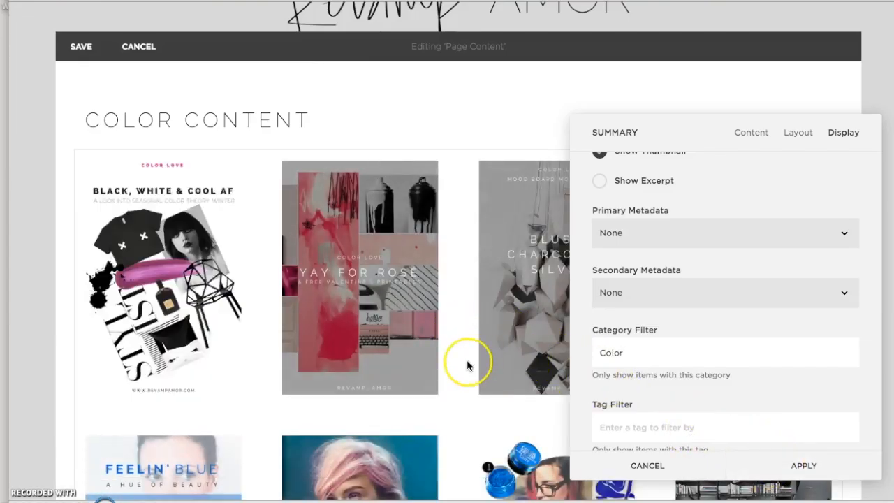
scroll("down", 3)
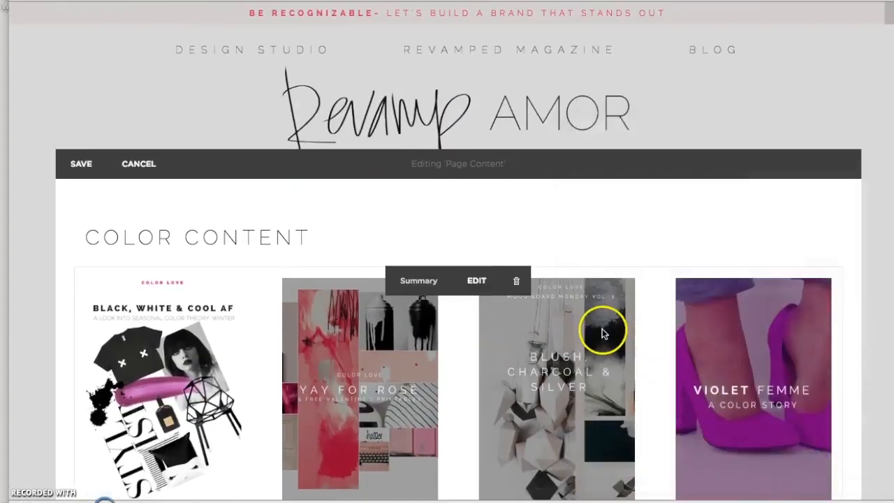
scroll("down", 3)
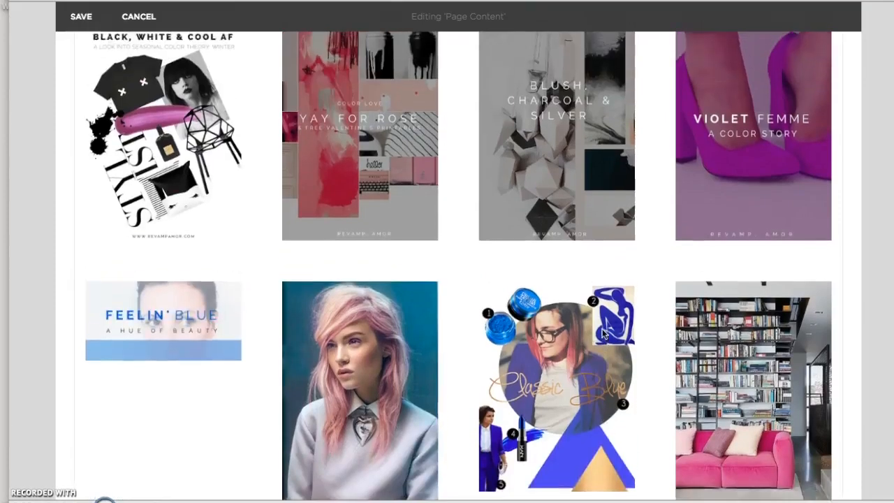
scroll("up", 3)
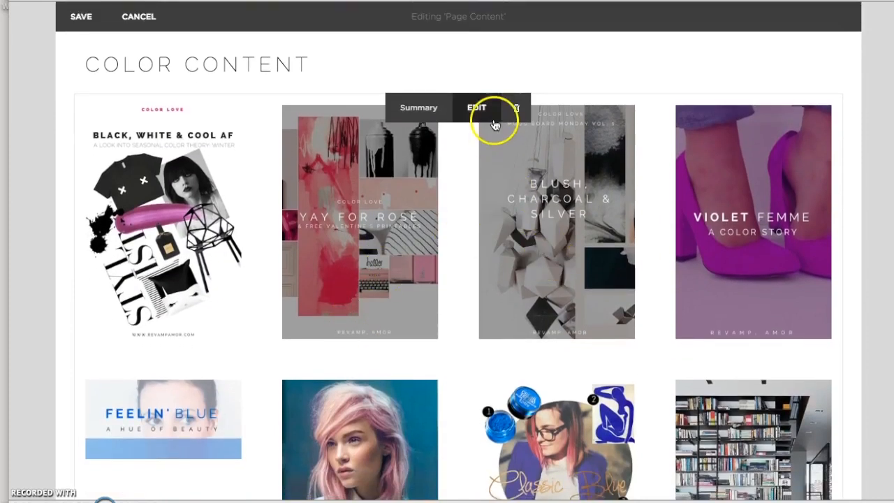
Step: Reduce the Summary block's Gutter Width to 10 and apply the tighter spacing
left_click(474, 106)
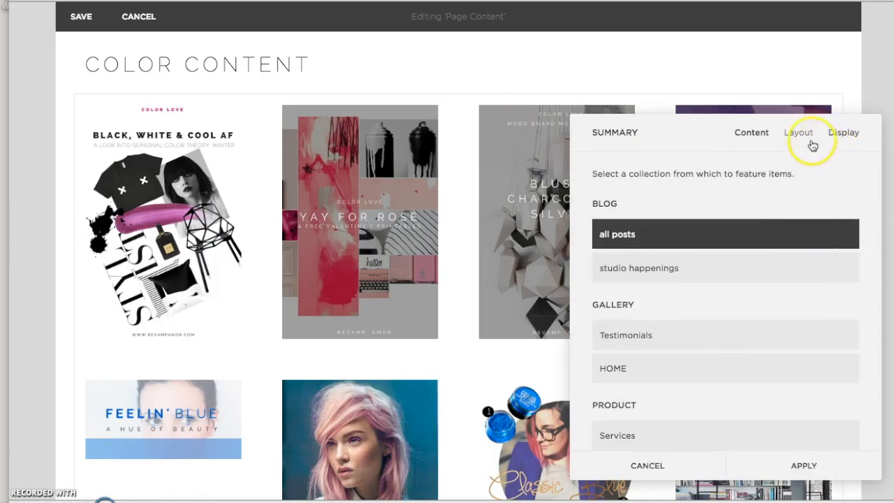
left_click(799, 131)
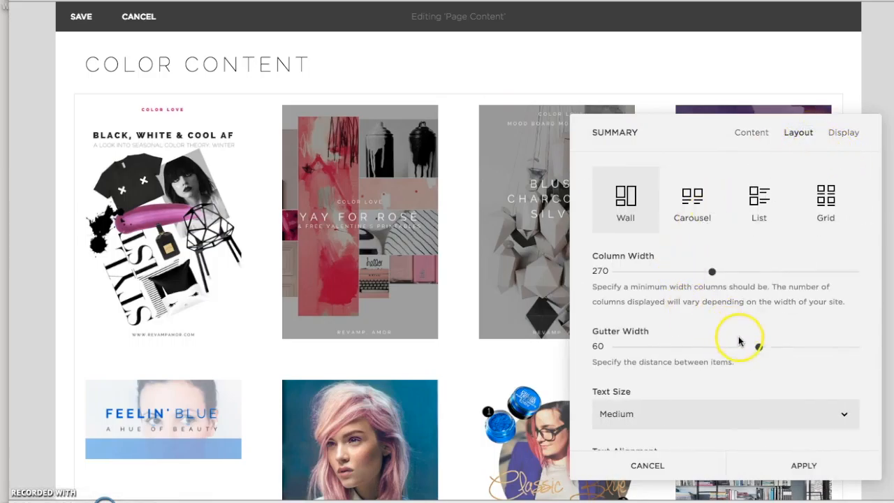
mouse_move(442, 248)
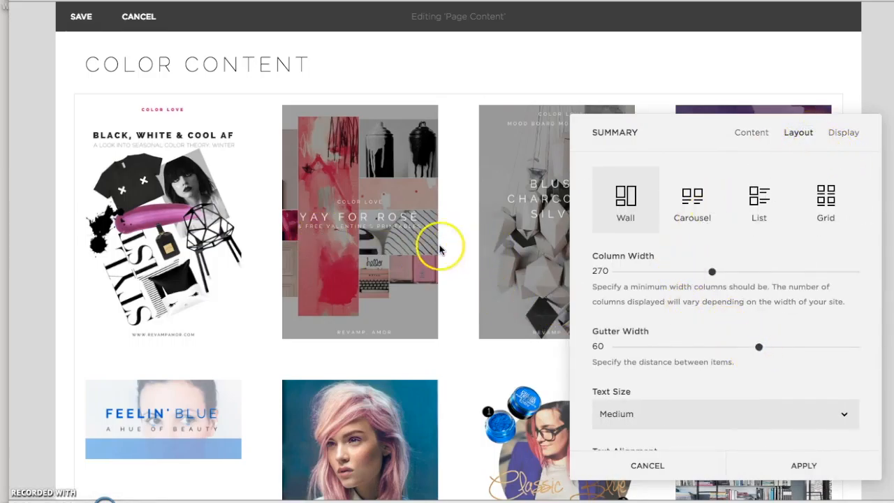
left_click_drag(759, 346, 657, 346)
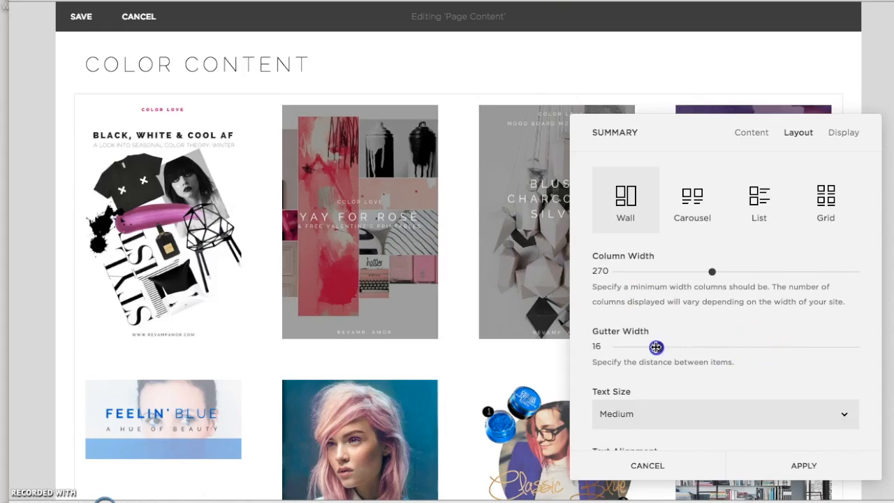
left_click_drag(656, 347, 645, 346)
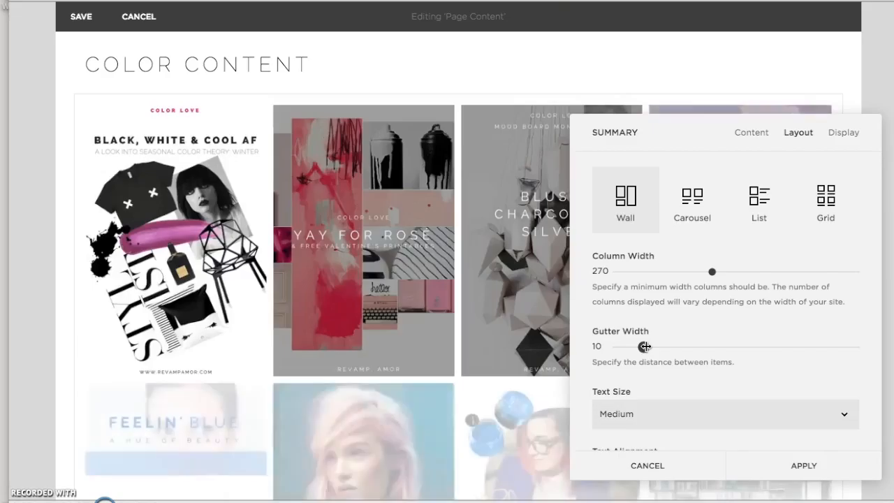
left_click(803, 465)
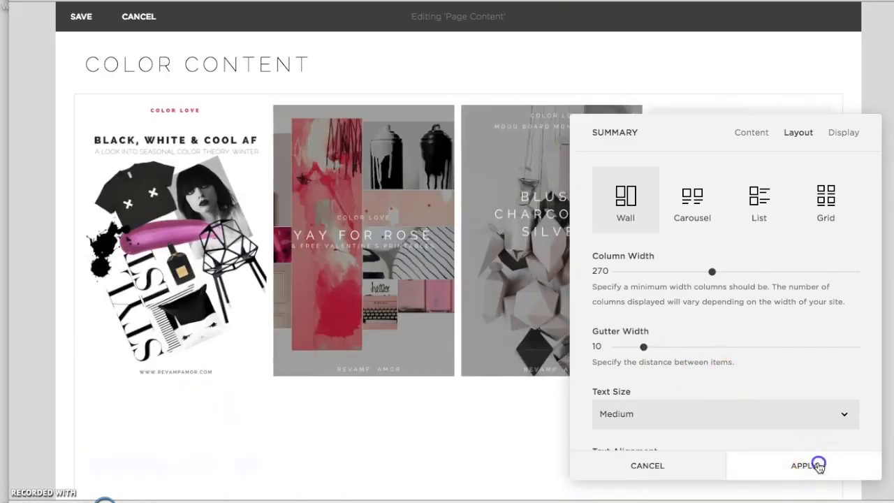
left_click(807, 465)
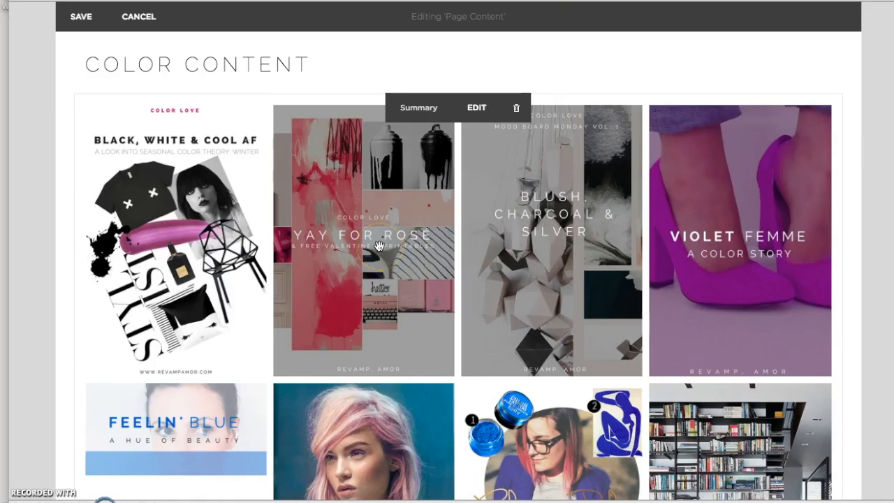
Step: Scroll through the tightened wall of Color thumbnails to review it
scroll("down", 3)
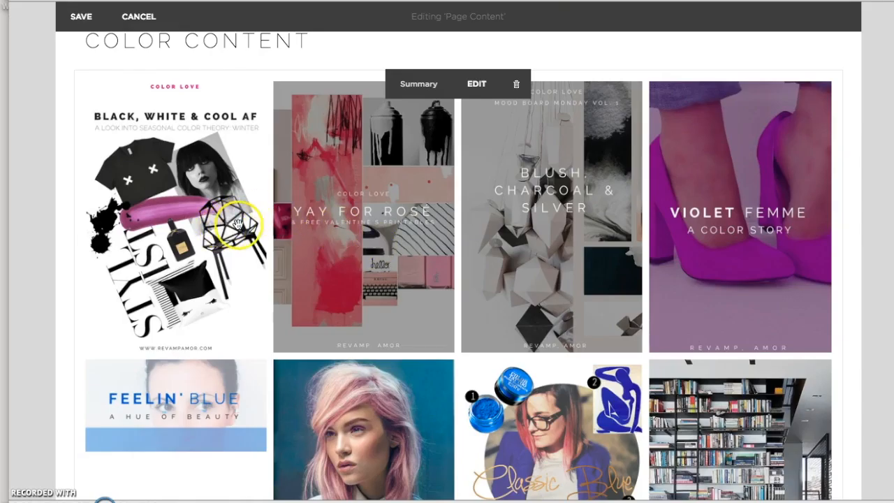
mouse_move(748, 226)
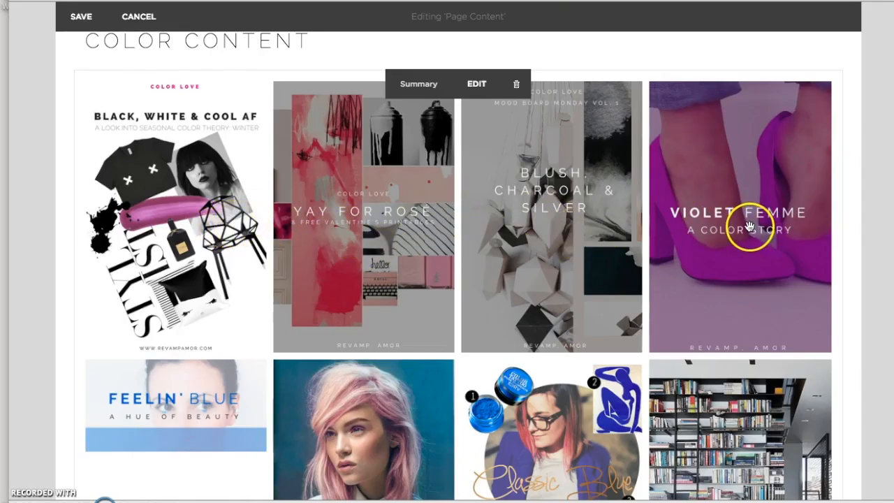
scroll("down", 3)
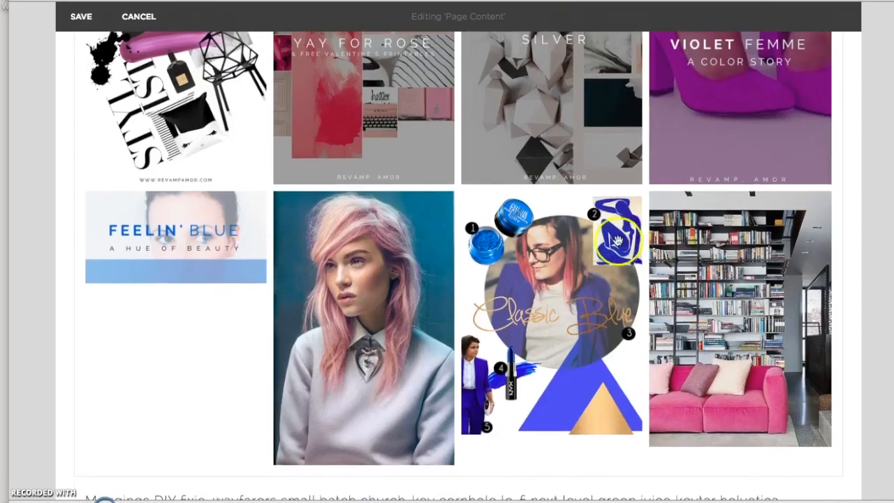
scroll("down", 3)
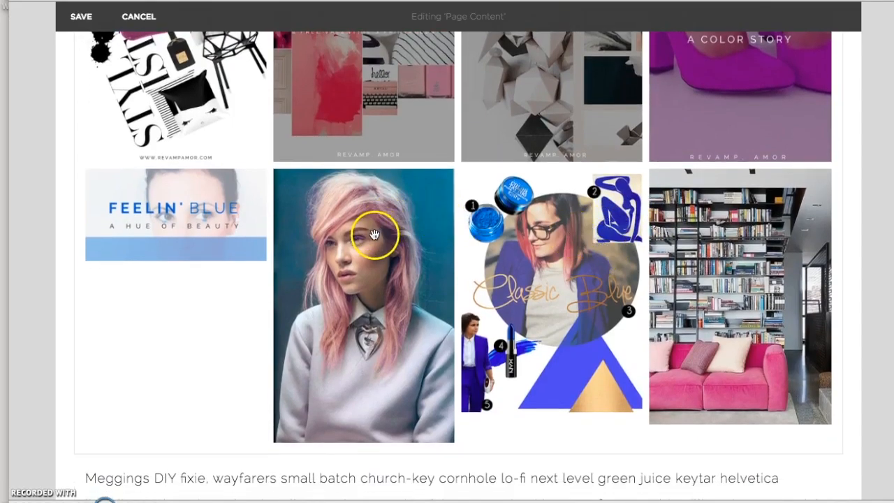
mouse_move(240, 224)
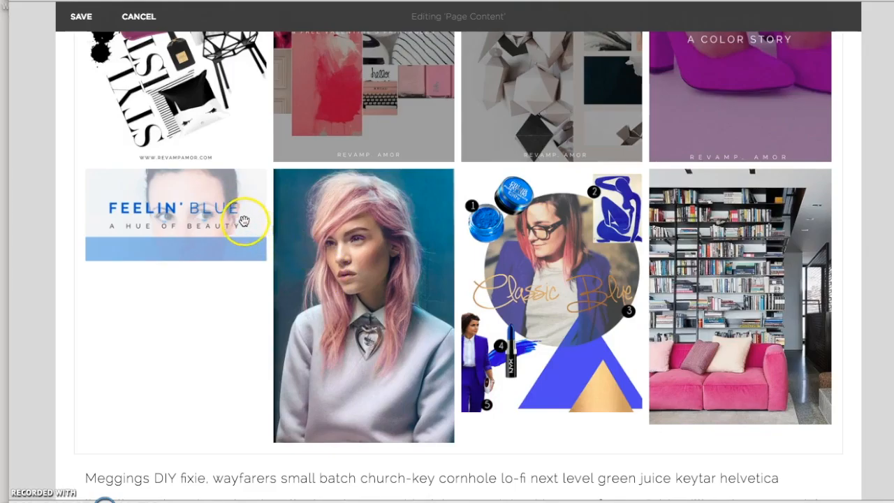
mouse_move(292, 243)
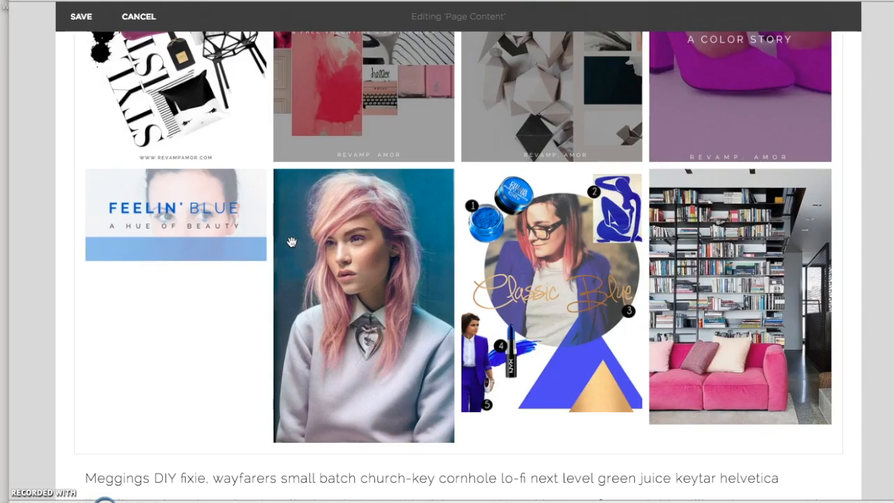
scroll("up", 3)
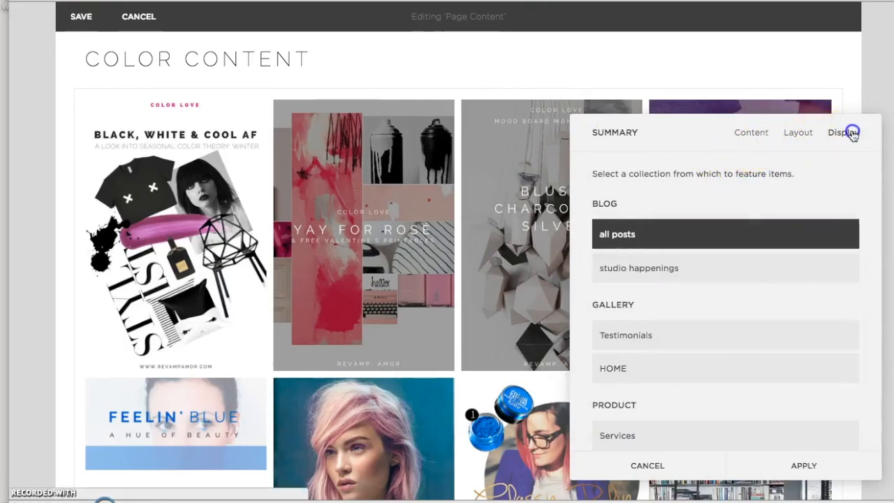
Step: Set the Summary block to Grid layout with a 1:1 Square aspect ratio
left_click(797, 132)
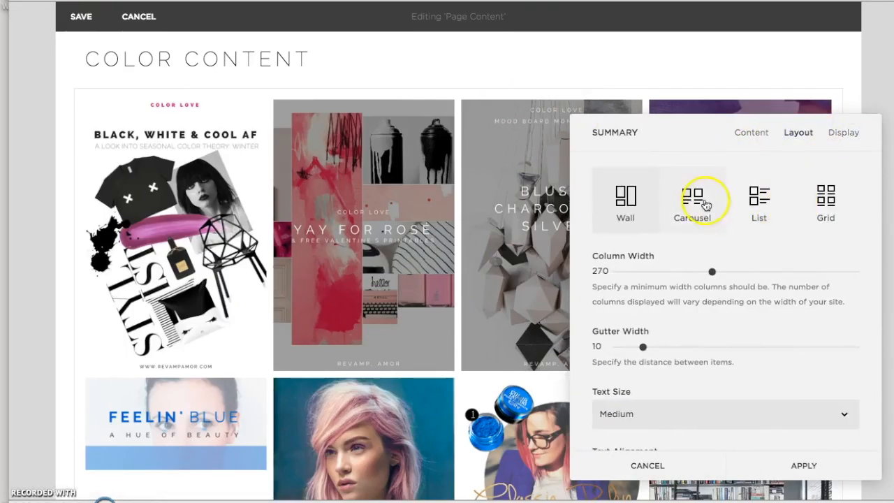
left_click(692, 201)
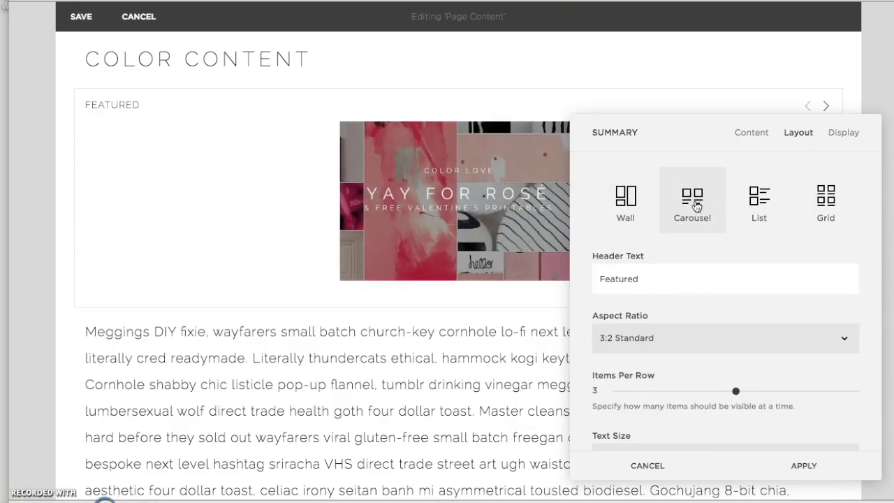
left_click(825, 198)
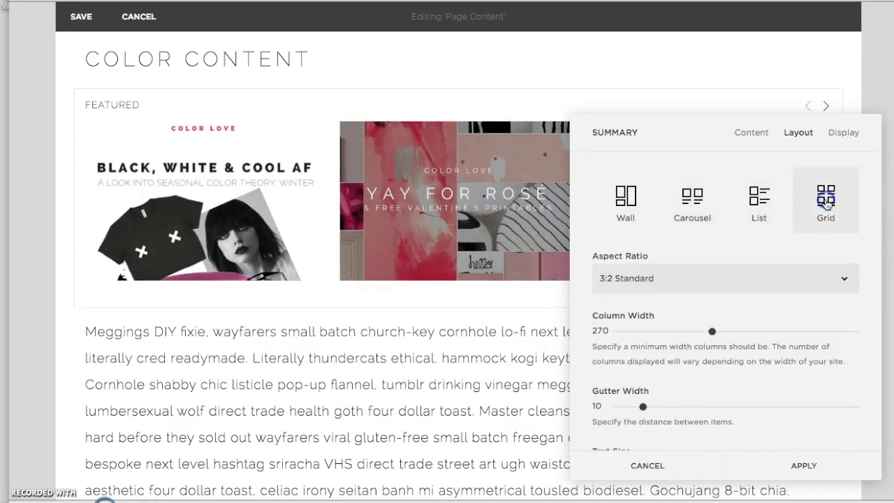
left_click(723, 278)
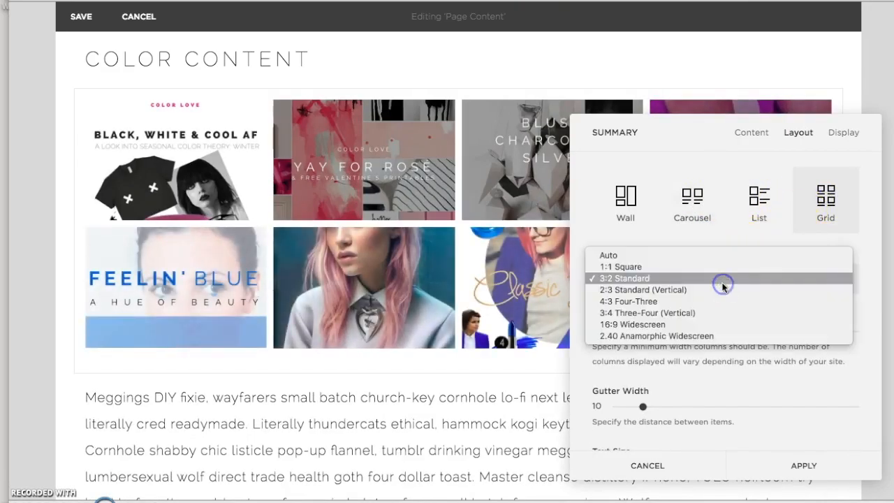
left_click(620, 265)
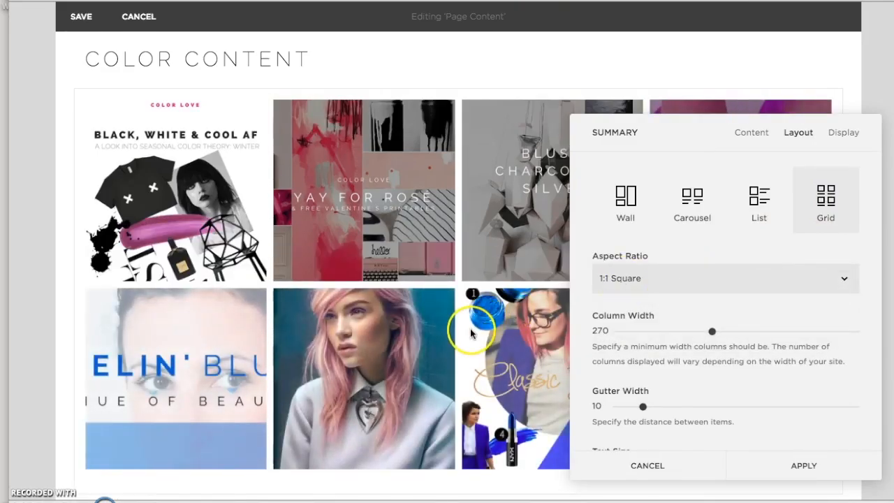
Step: Review the square thumbnail grid and exit the editor to the site navigation
scroll("down", 3)
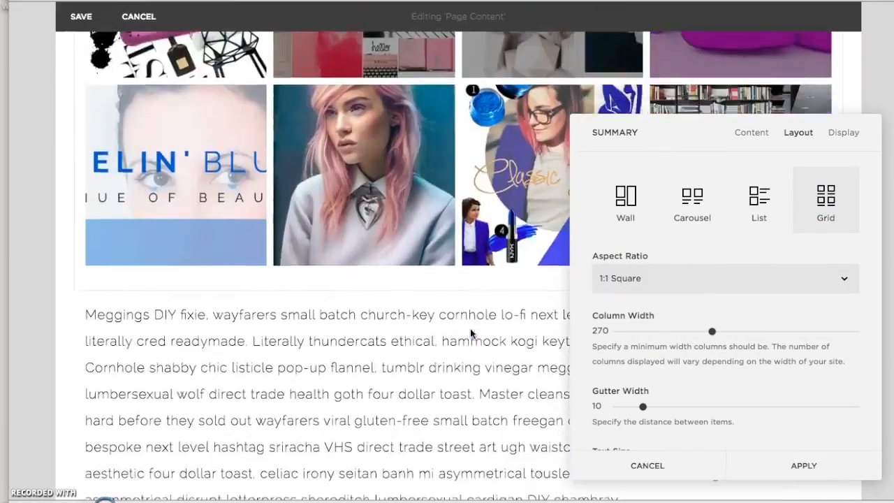
scroll("down", 3)
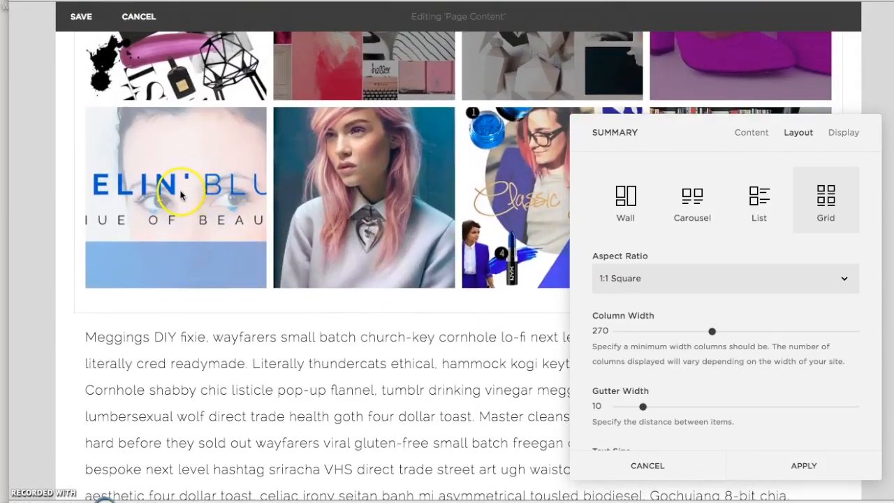
scroll("up", 3)
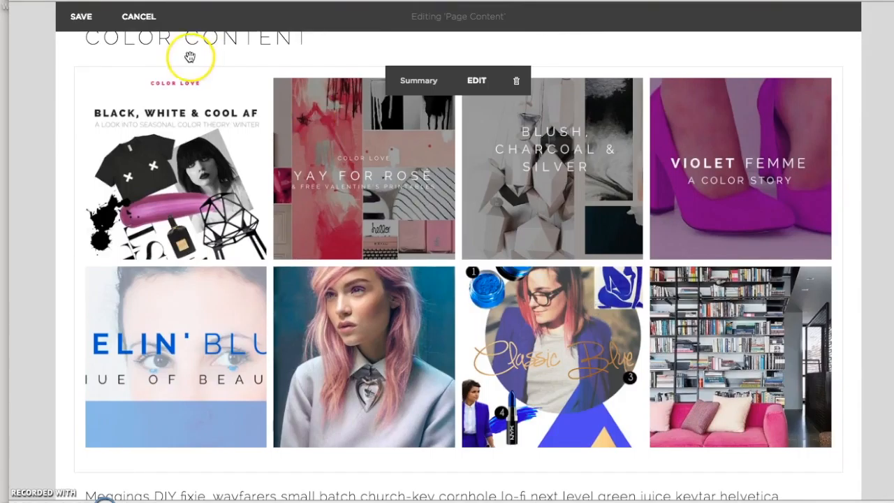
left_click(138, 17)
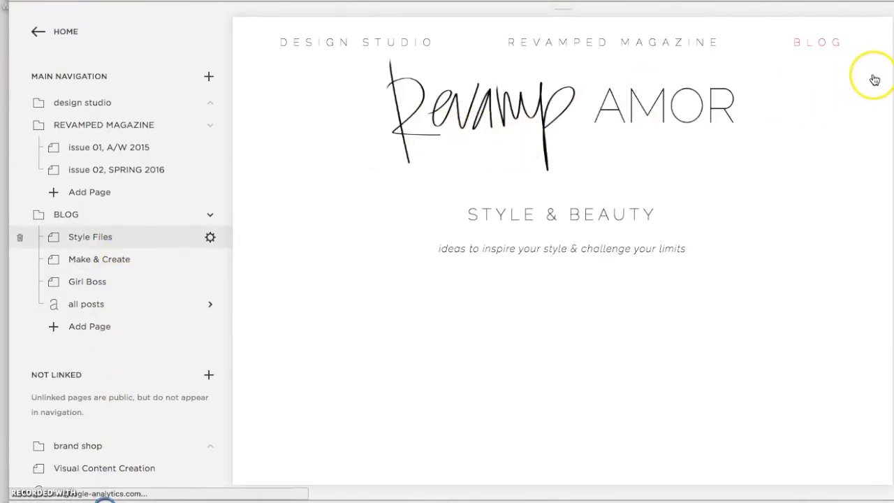
mouse_move(851, 148)
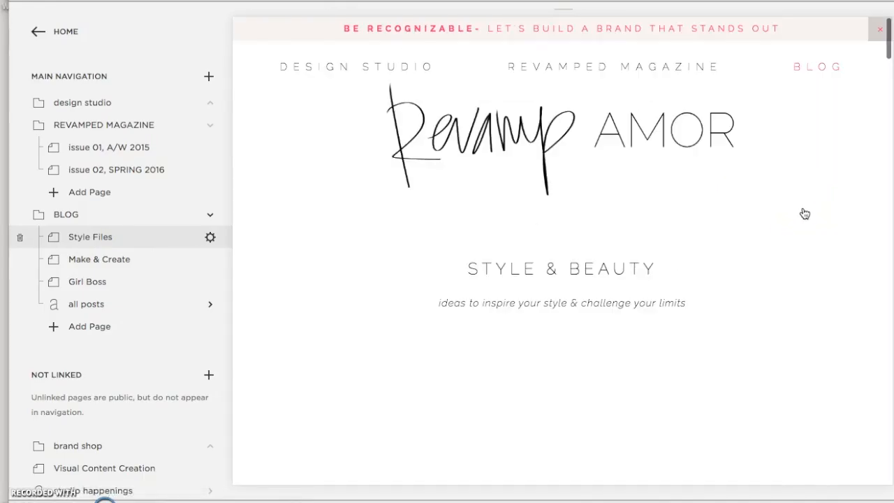
scroll("down", 3)
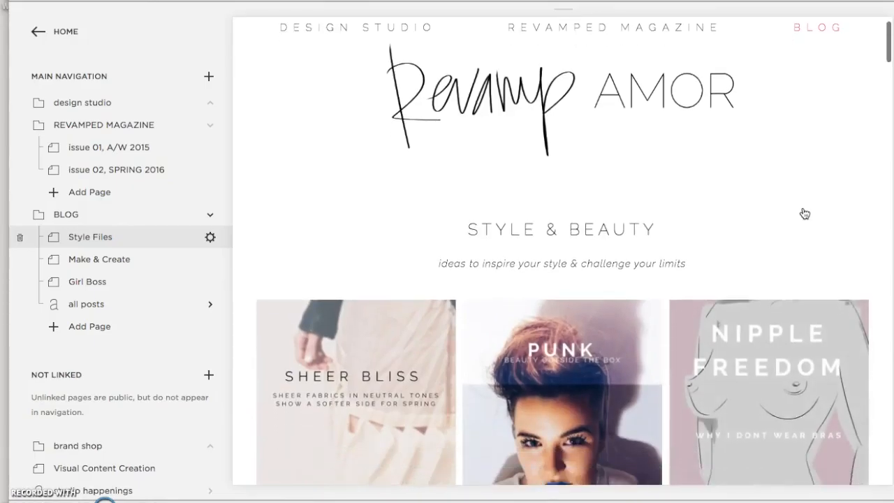
scroll("down", 3)
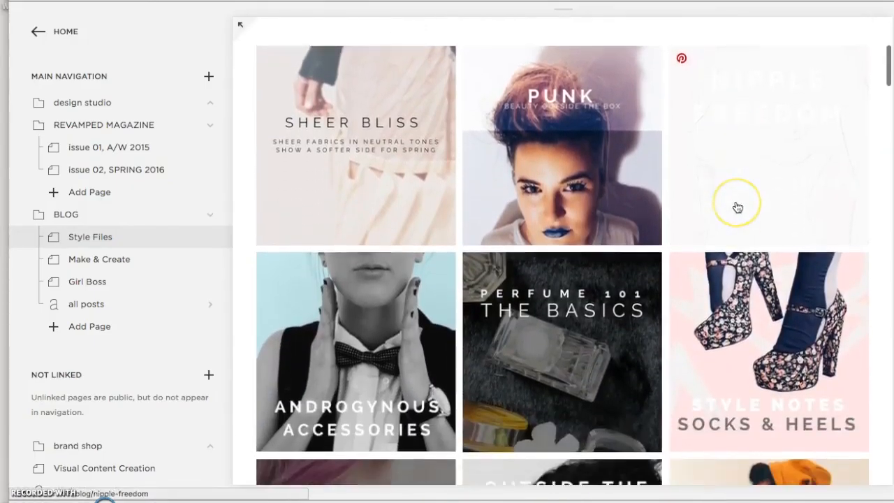
scroll("down", 3)
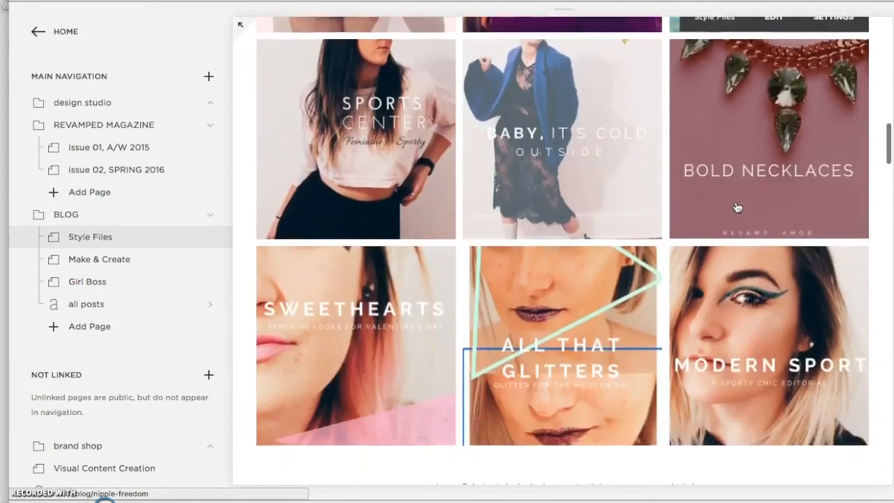
scroll("down", 3)
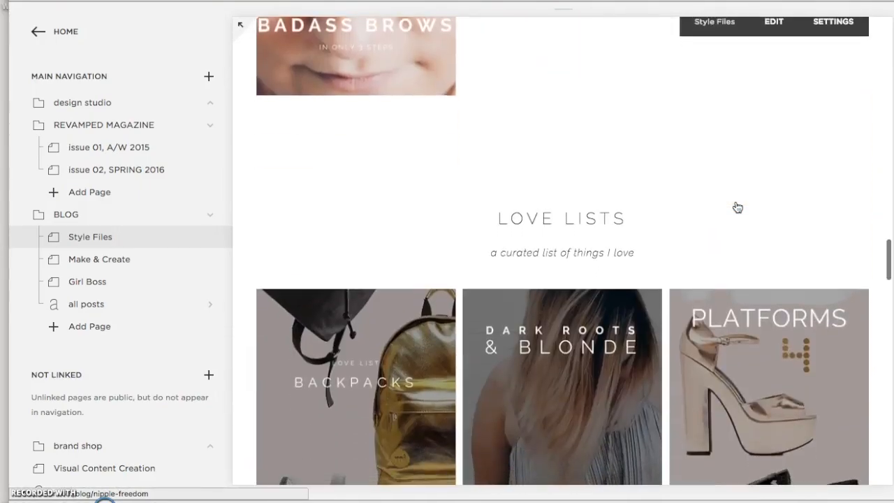
scroll("down", 3)
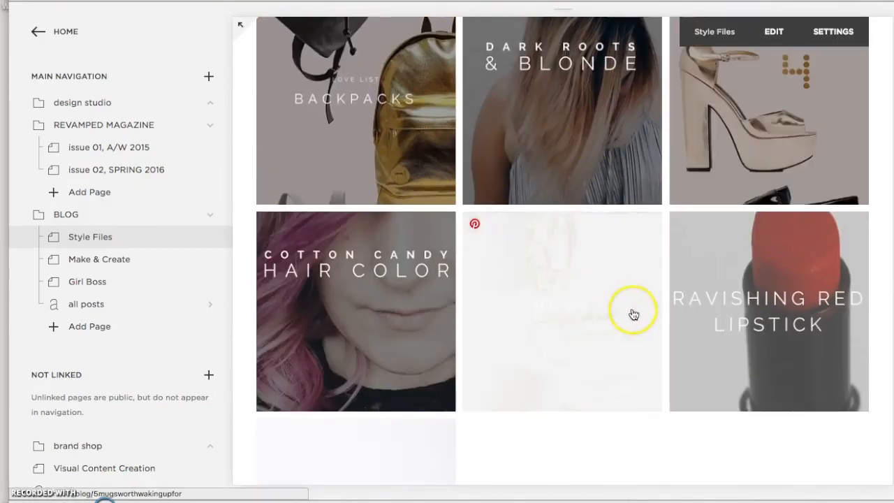
scroll("down", 3)
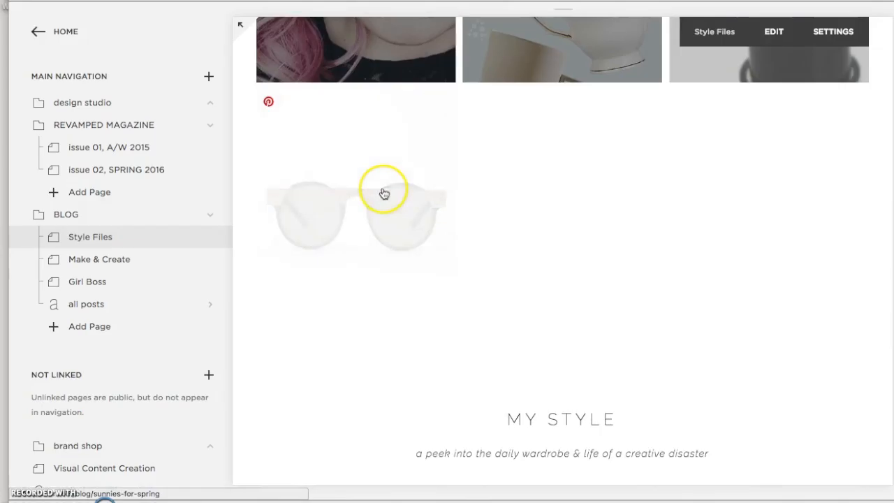